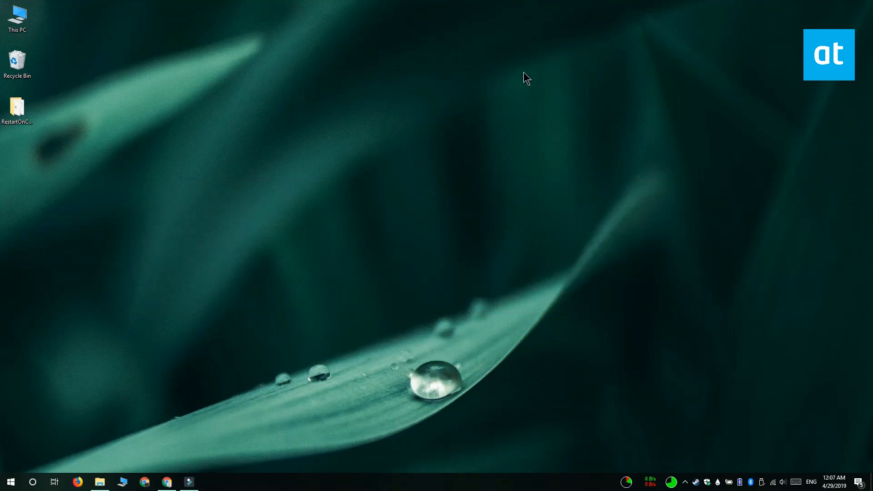
mouse_move(160, 470)
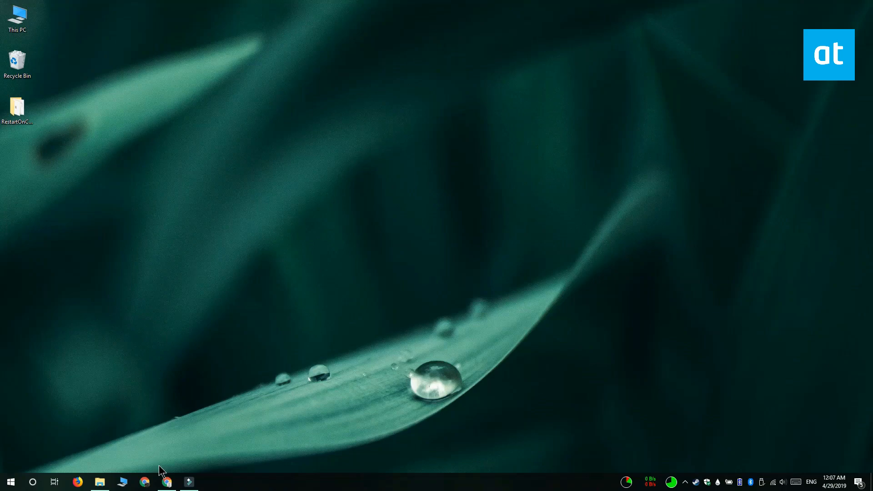
Restore Chrome showing the W-Shadow Restart On Crash download page.
click(166, 482)
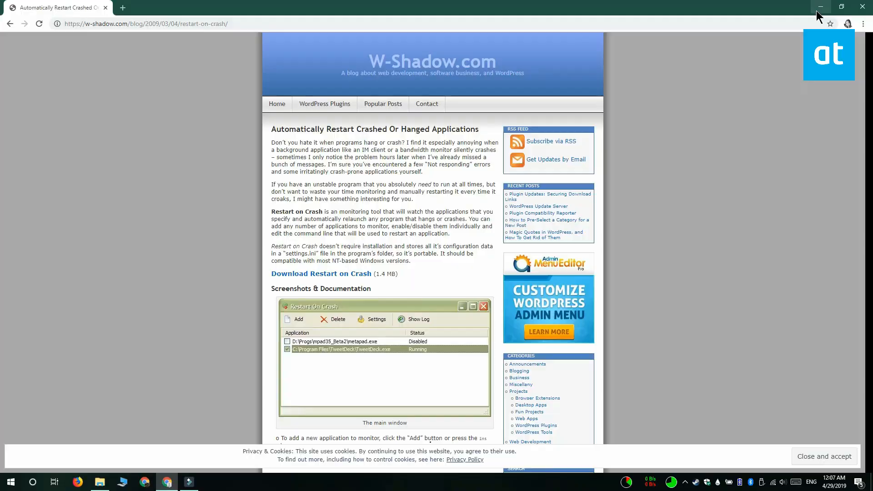
Launch RestartOnCrash.exe from the desktop RestartOnCrash folder and dismiss VLC's update prompt.
click(820, 6)
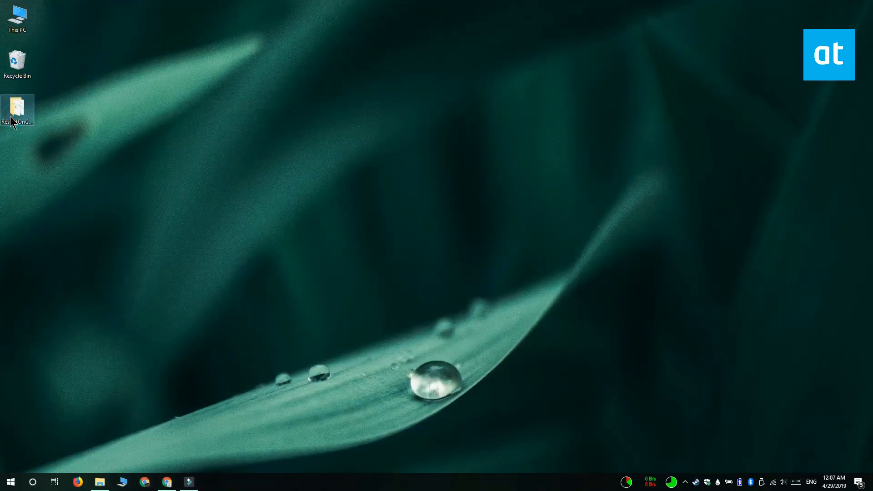
double_click(15, 104)
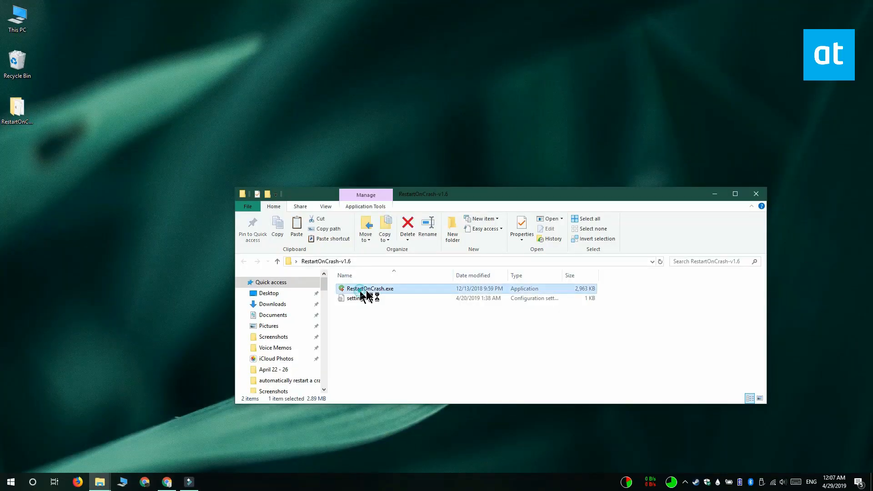
double_click(369, 289)
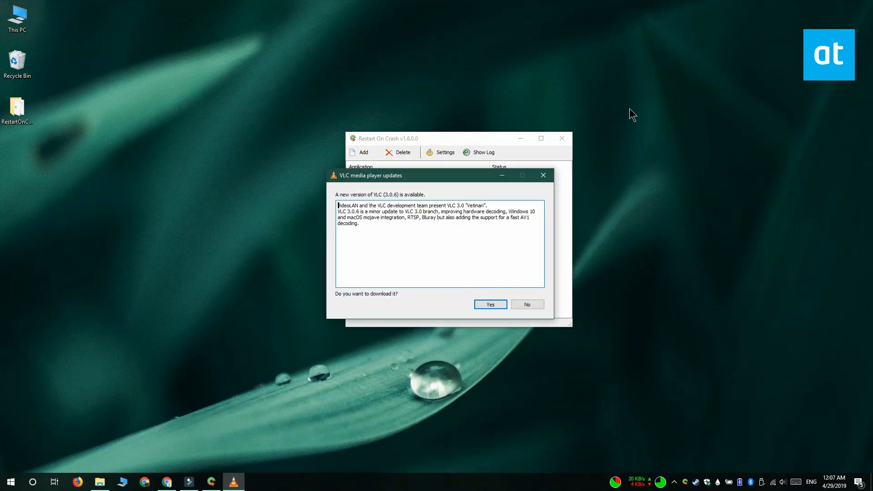
click(526, 304)
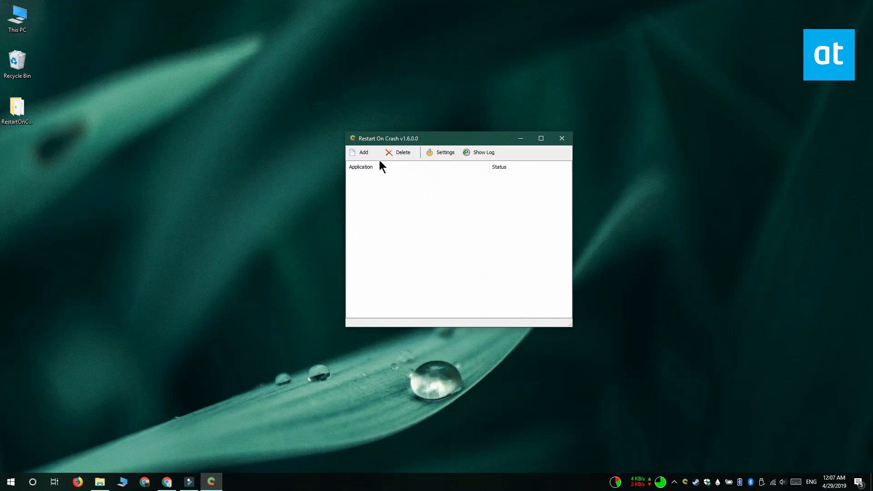
Open the Add New Application dialog from the Restart On Crash toolbar.
click(359, 152)
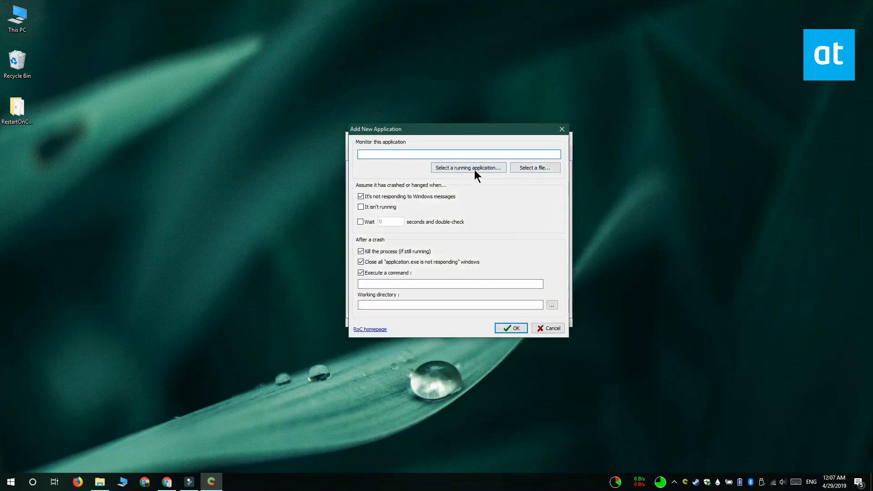
mouse_move(619, 234)
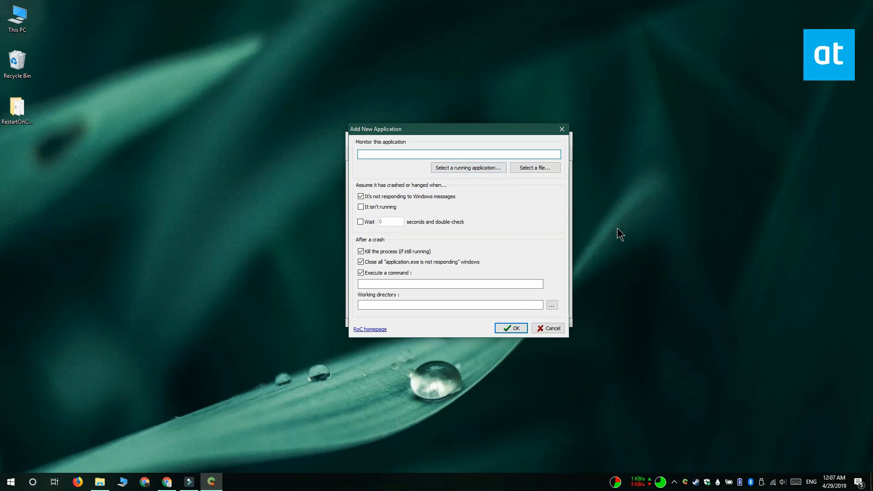
click(458, 154)
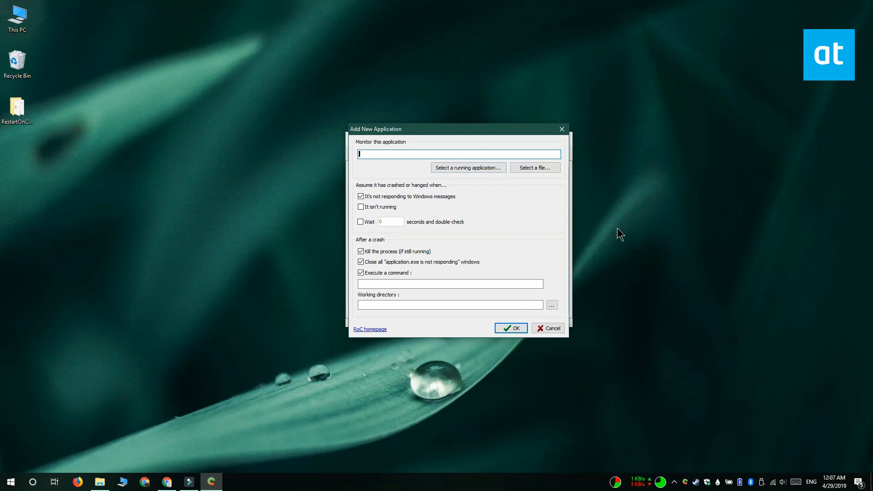
mouse_move(565, 196)
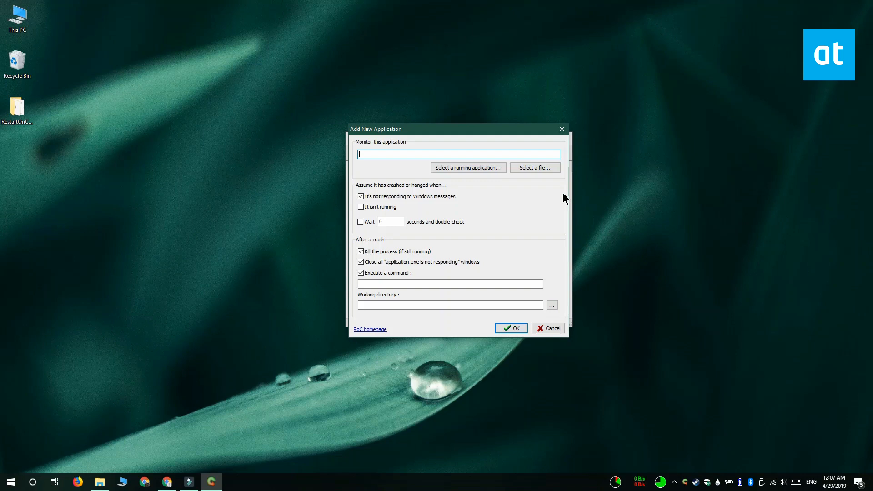
mouse_move(553, 213)
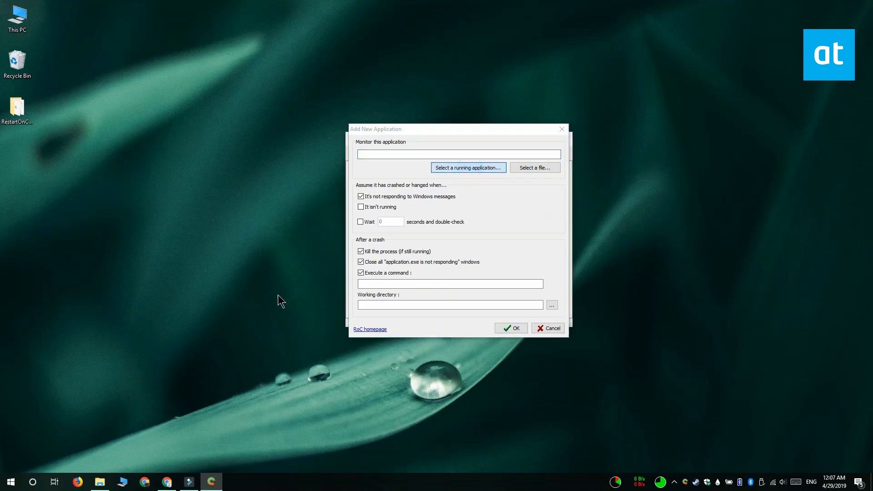
Select vlc.exe from the Running Applications list as the monitored program.
click(468, 167)
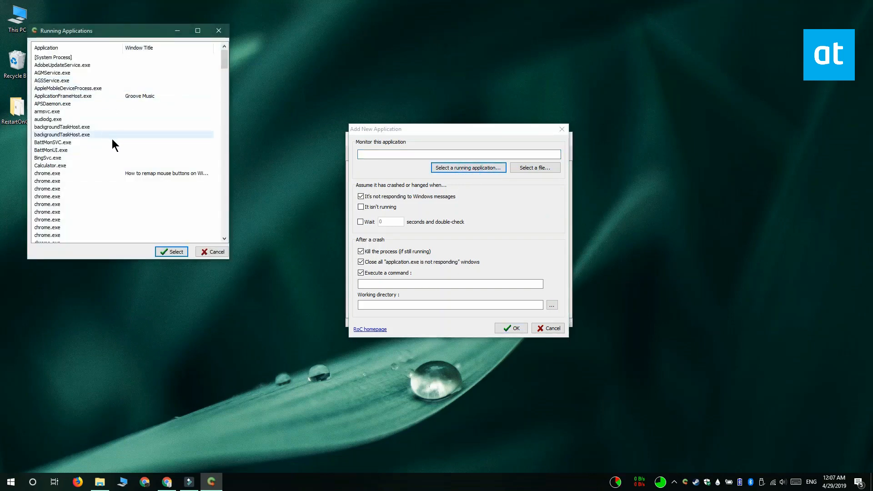
scroll(down, 3)
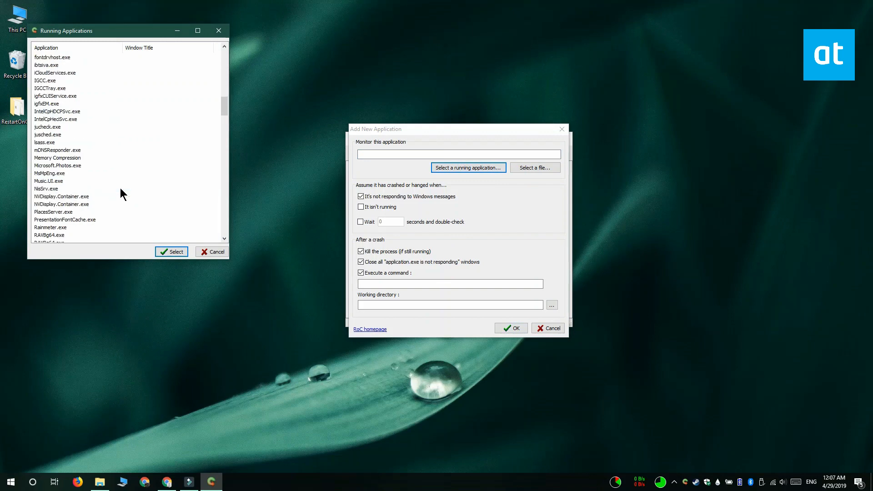
scroll(down, 3)
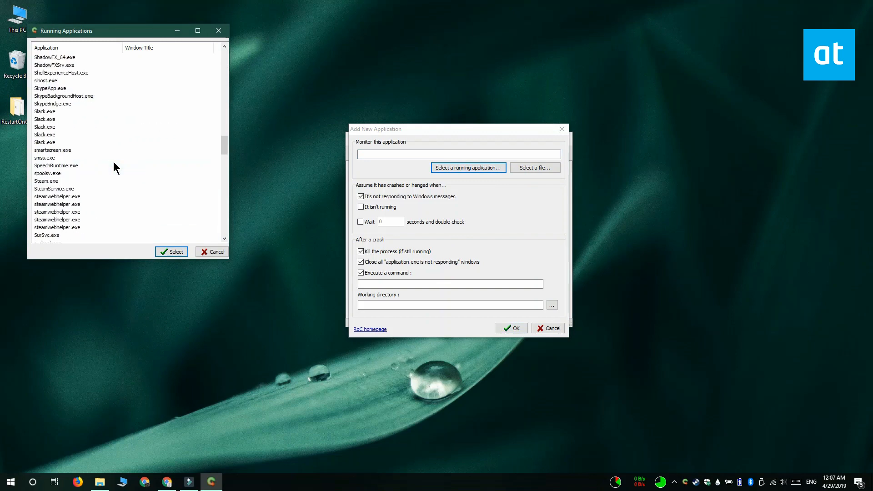
scroll(down, 3)
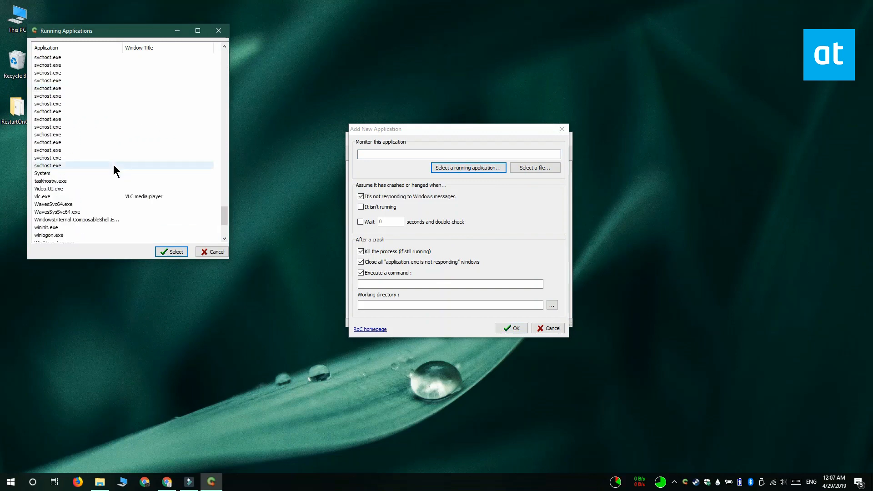
click(171, 251)
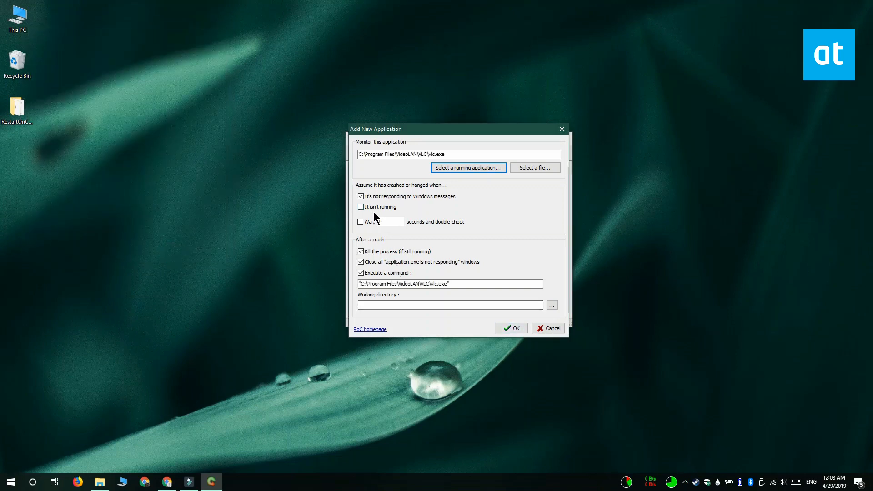
Enable the 'It isn't running' crash condition for vlc.exe.
click(360, 207)
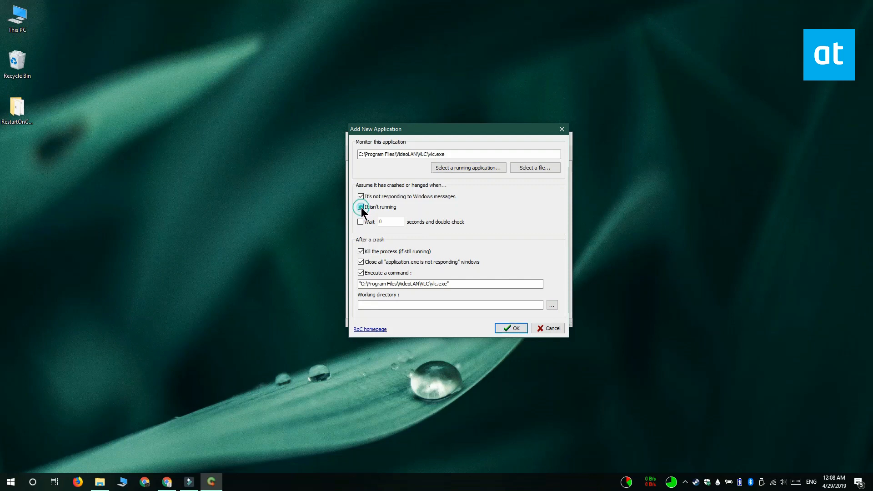
click(360, 207)
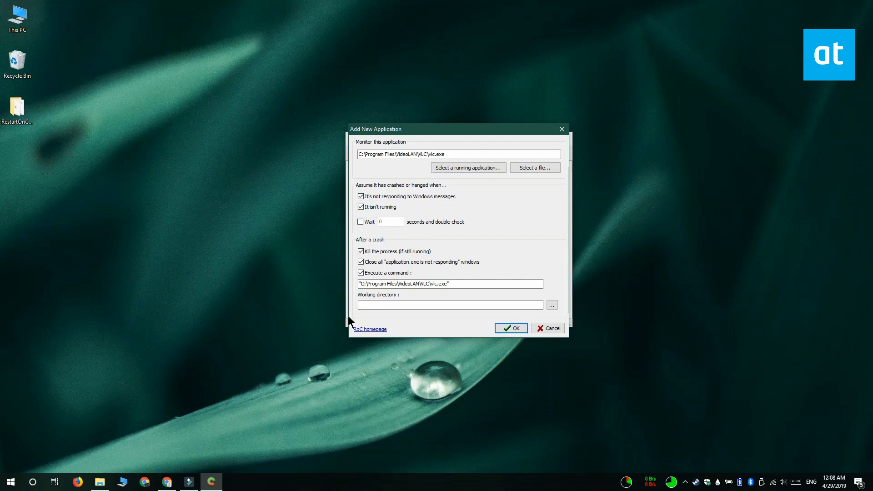
mouse_move(335, 343)
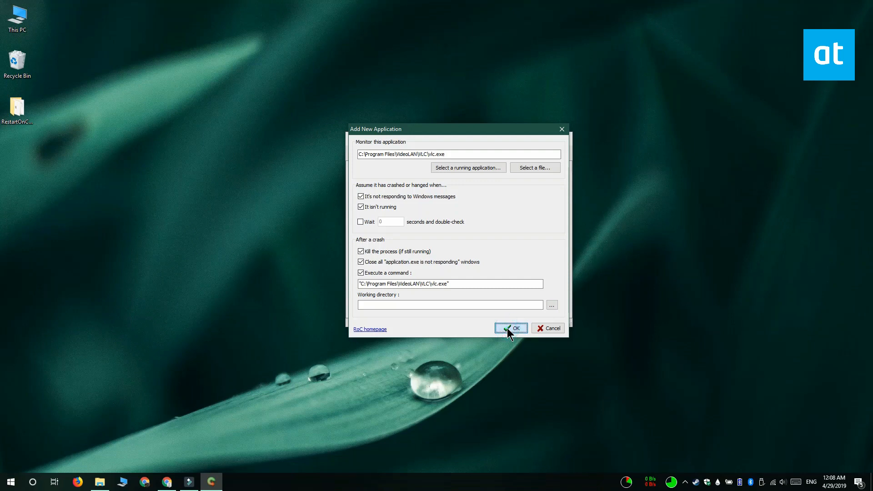
Confirm the dialog to add vlc.exe to the monitored list.
click(511, 328)
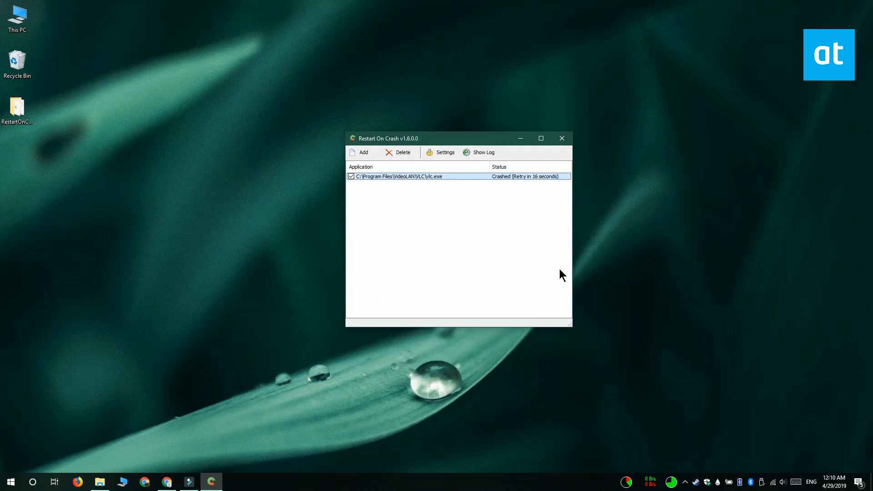
mouse_move(565, 280)
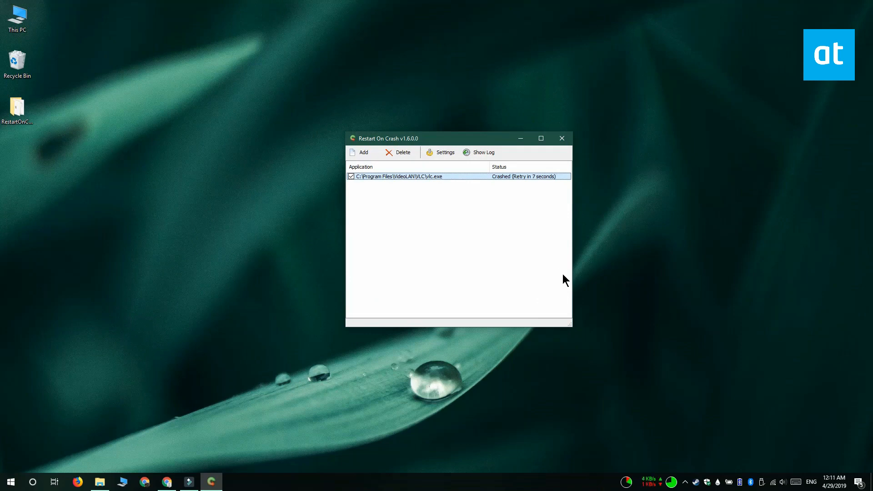